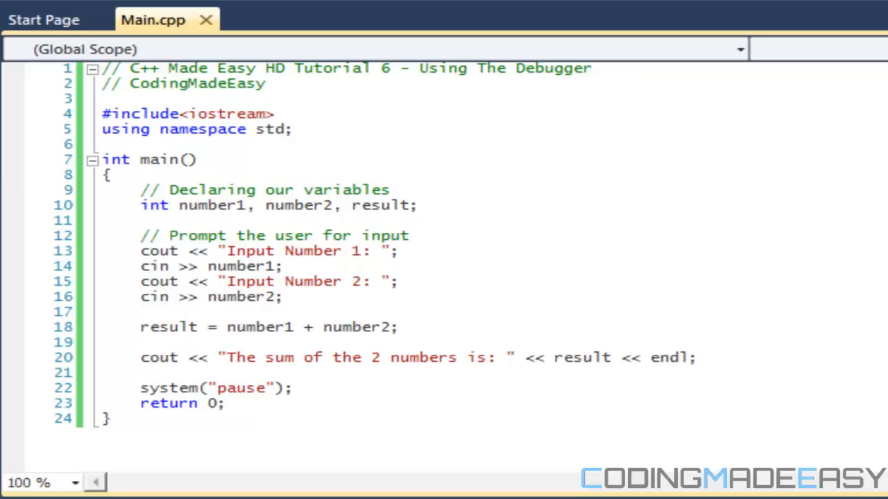
mouse_move(481, 349)
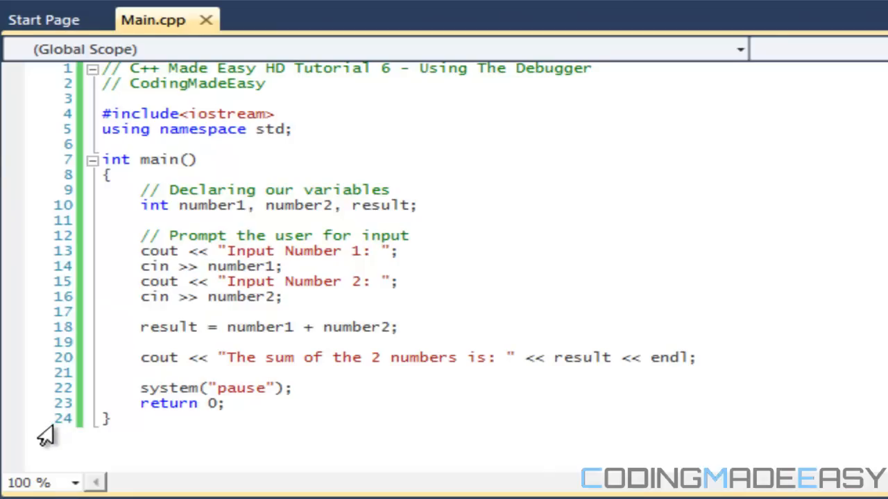
mouse_move(66, 229)
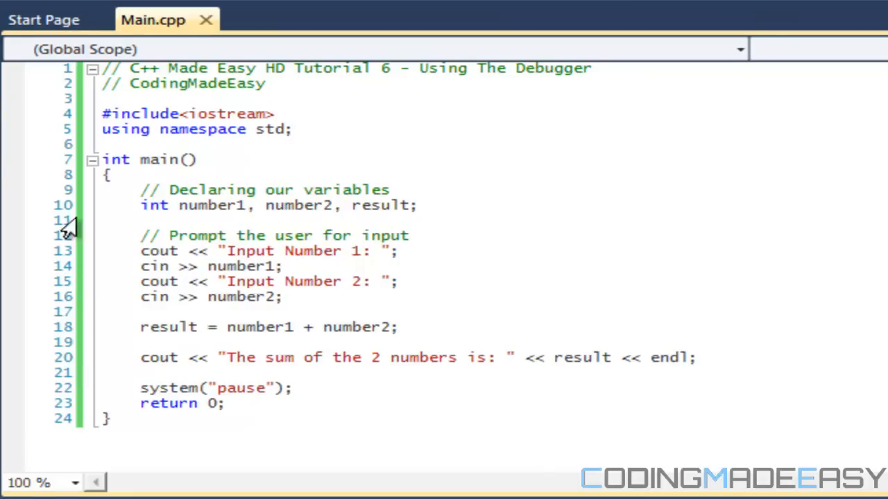
mouse_move(100, 90)
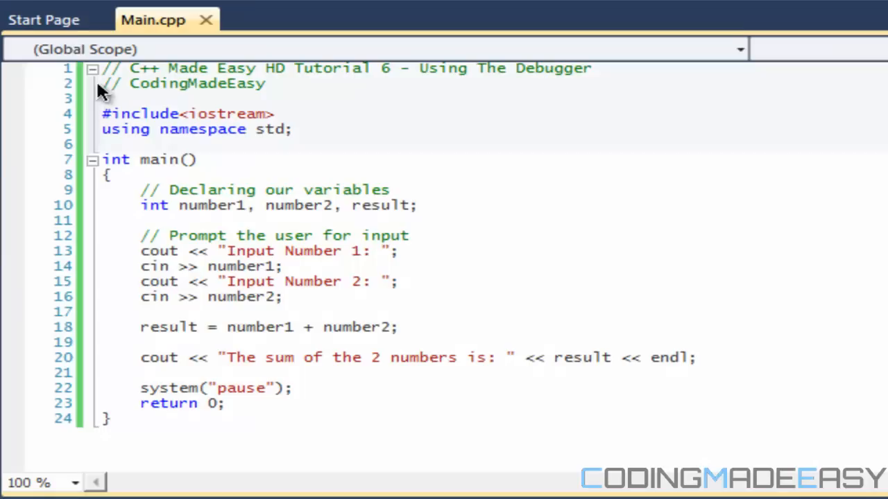
mouse_move(54, 102)
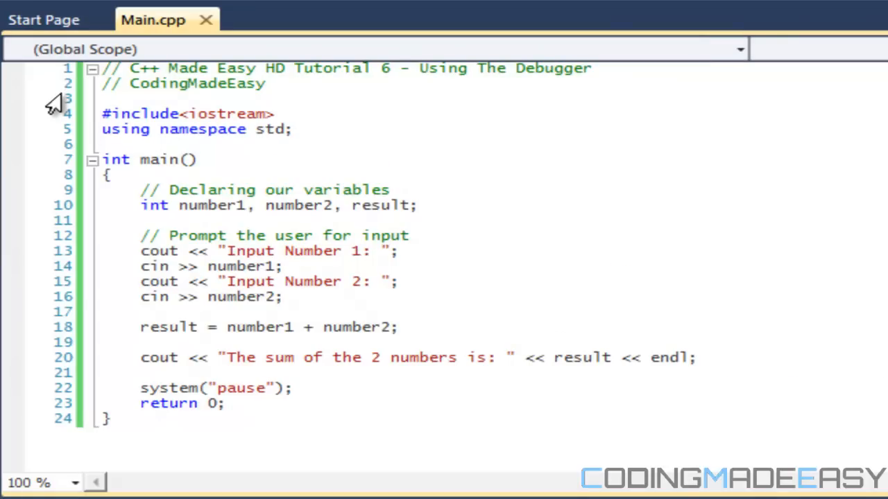
mouse_move(70, 136)
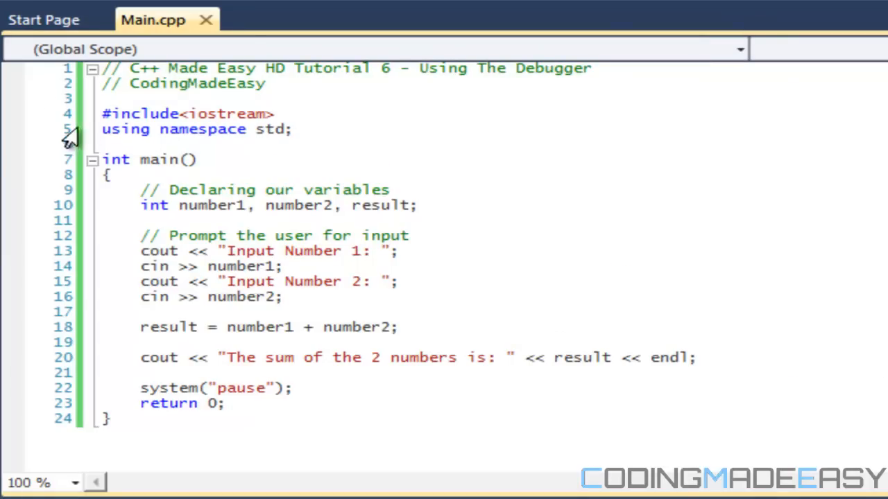
mouse_move(48, 243)
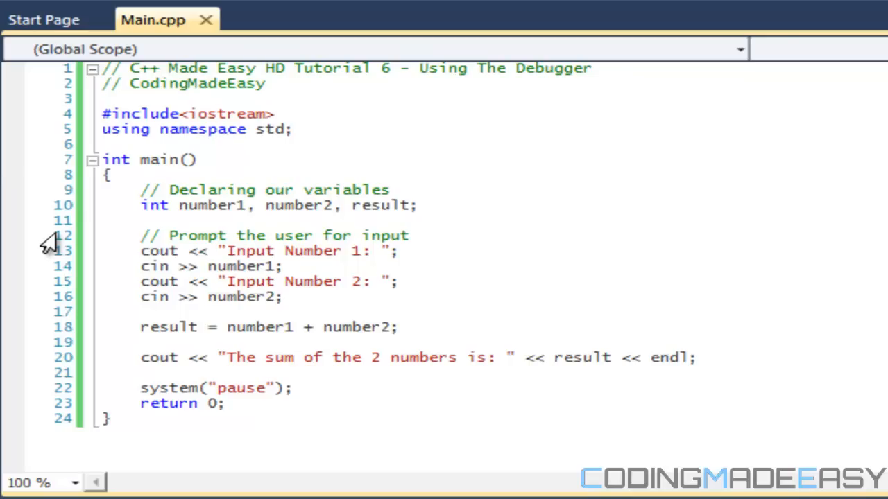
mouse_move(331, 298)
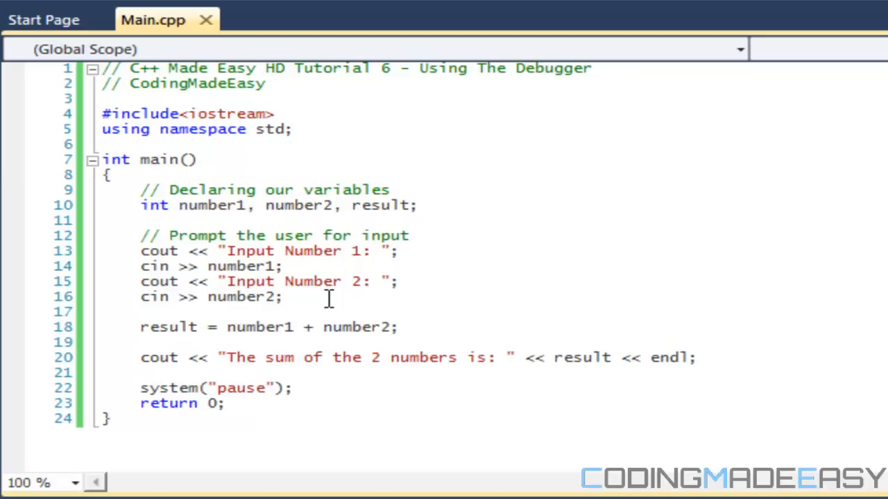
mouse_move(544, 128)
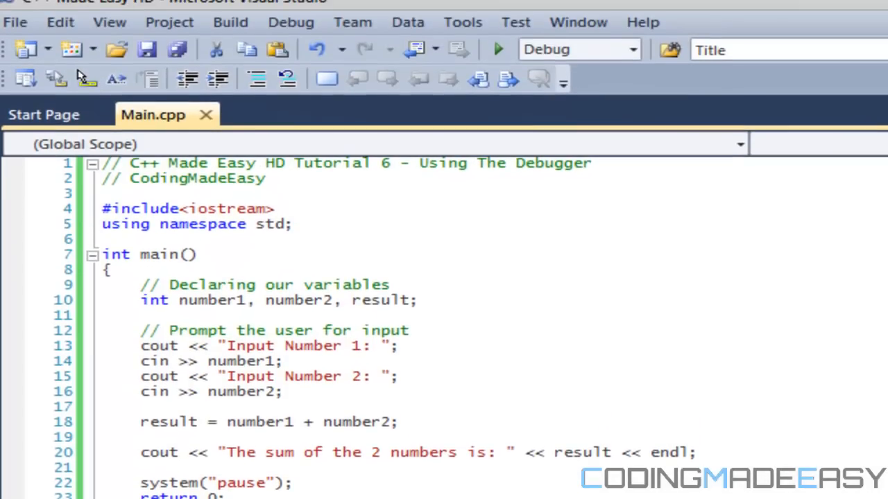
Focus the source editor and bring up Options from the Tools menu.
click(461, 22)
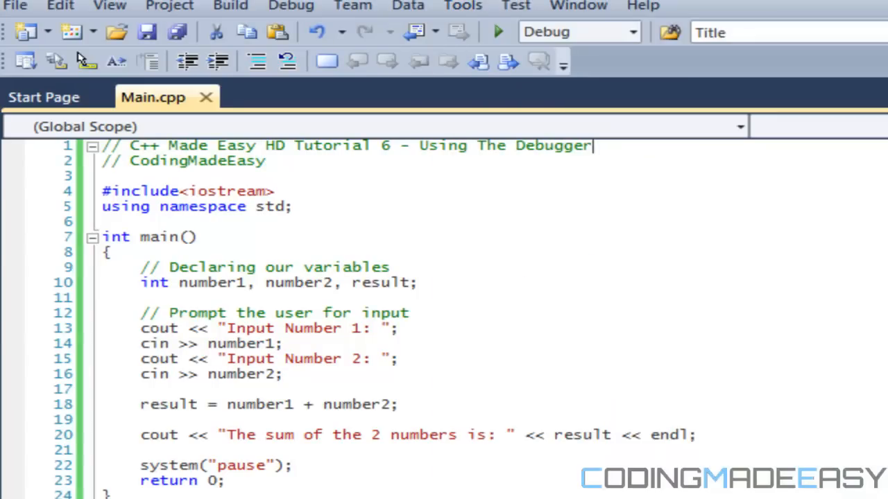
mouse_move(548, 308)
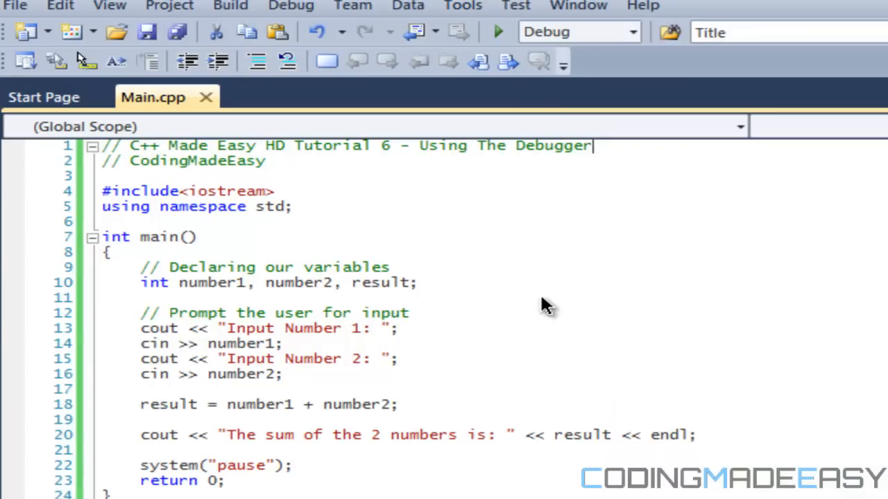
click(462, 5)
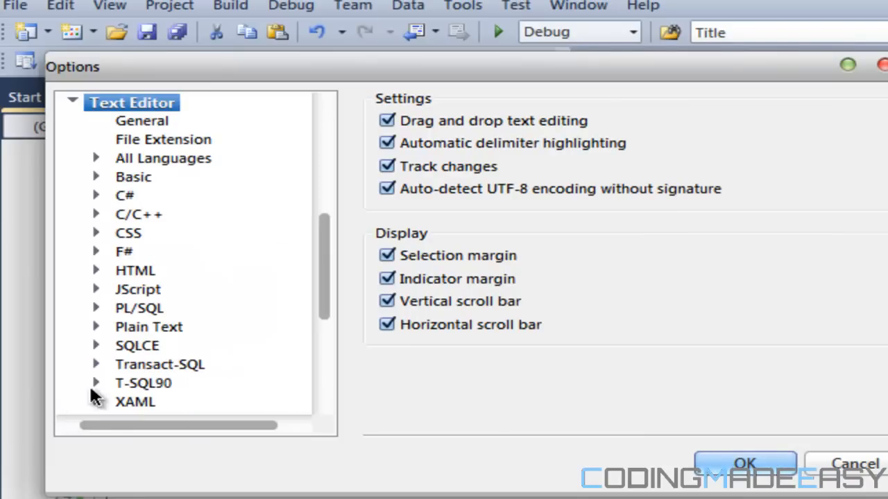
Check the Text Editor C/C++ settings have Line numbers enabled and accept with OK.
click(137, 213)
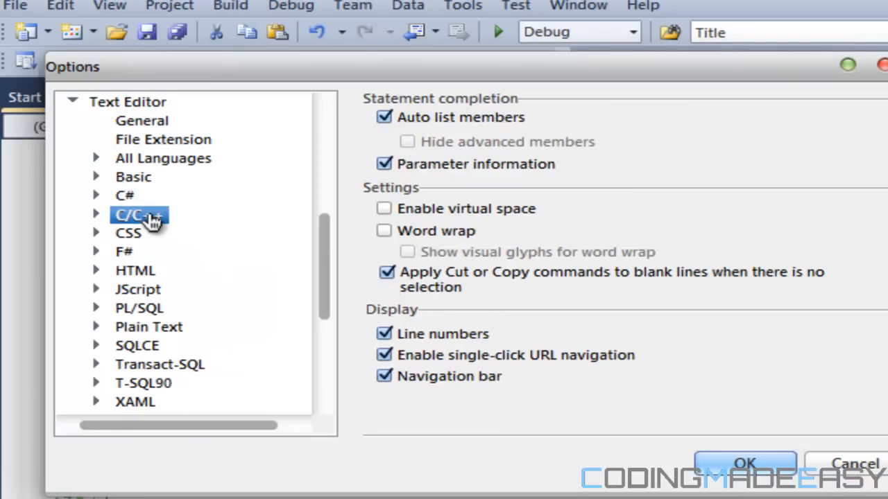
click(141, 120)
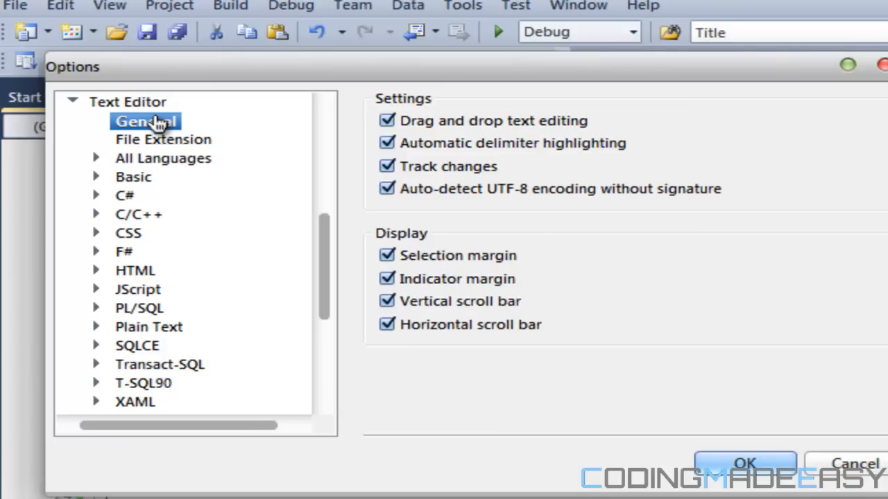
mouse_move(139, 213)
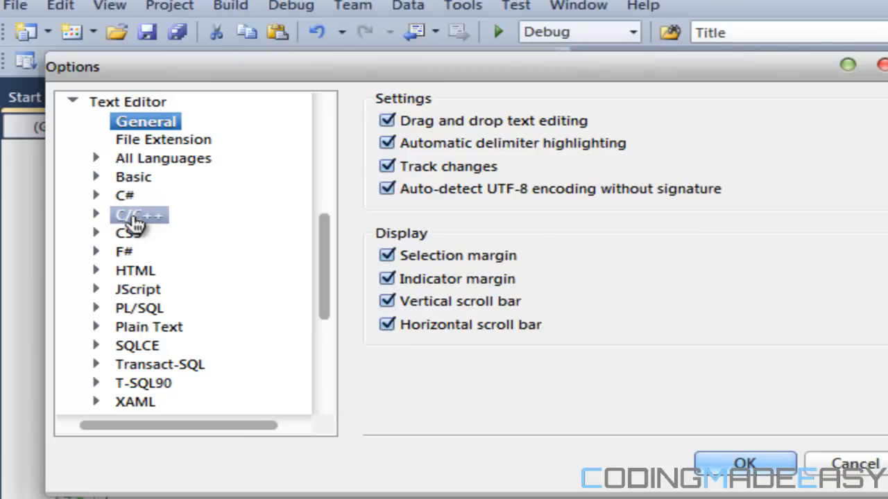
click(138, 213)
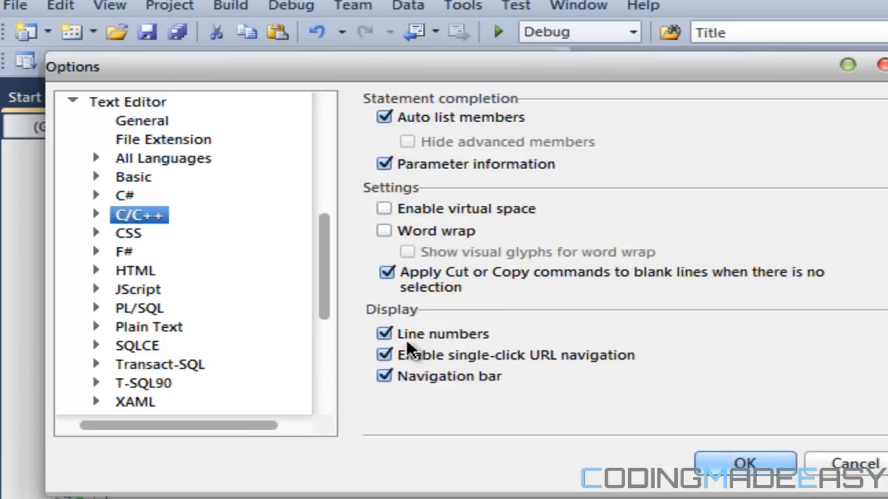
mouse_move(807, 486)
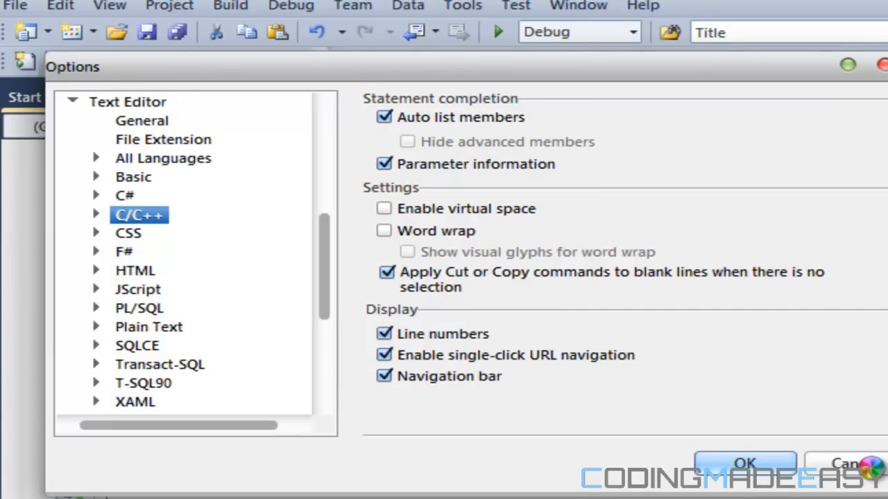
click(743, 463)
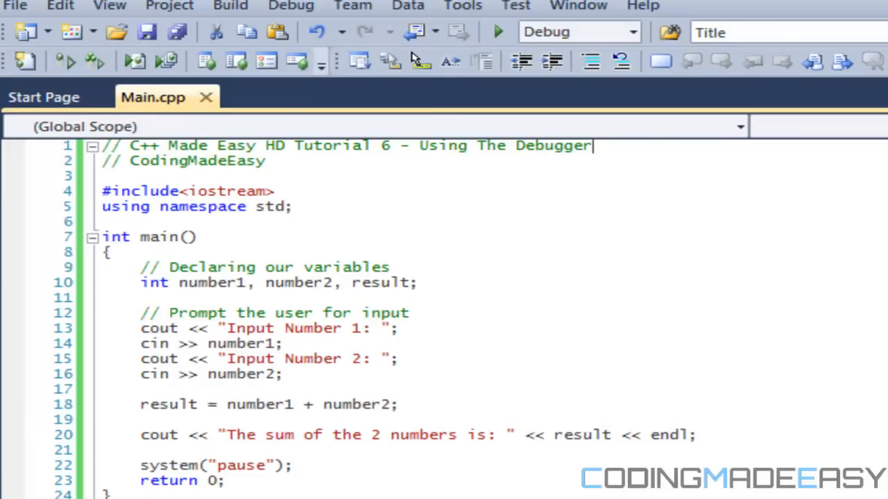
Edit line 18 to read result = number1 + number2 + c; with c undeclared.
click(237, 314)
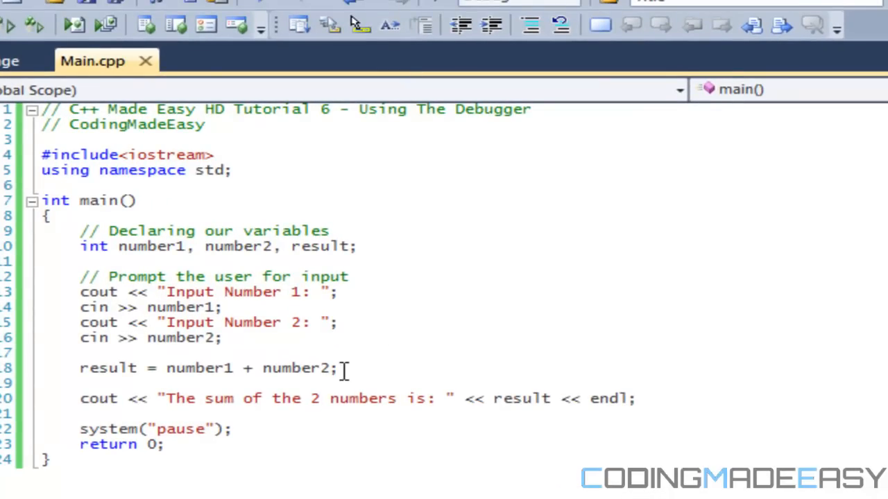
text(+ c)
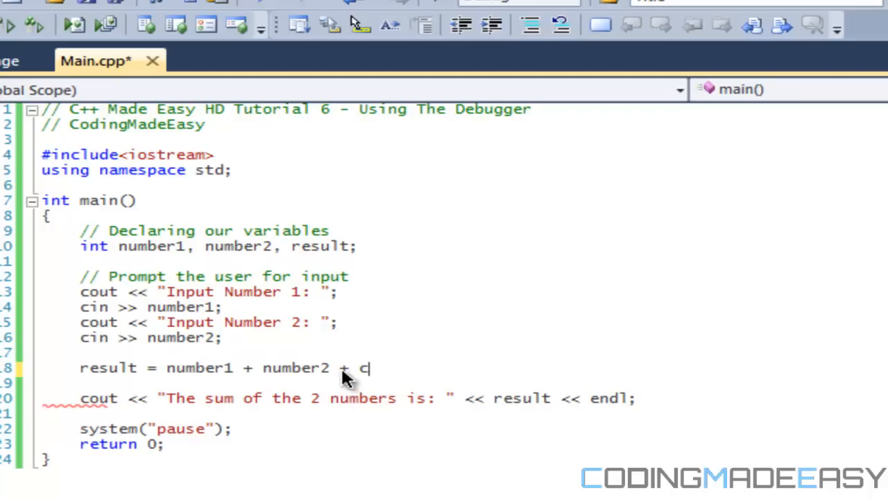
text(;)
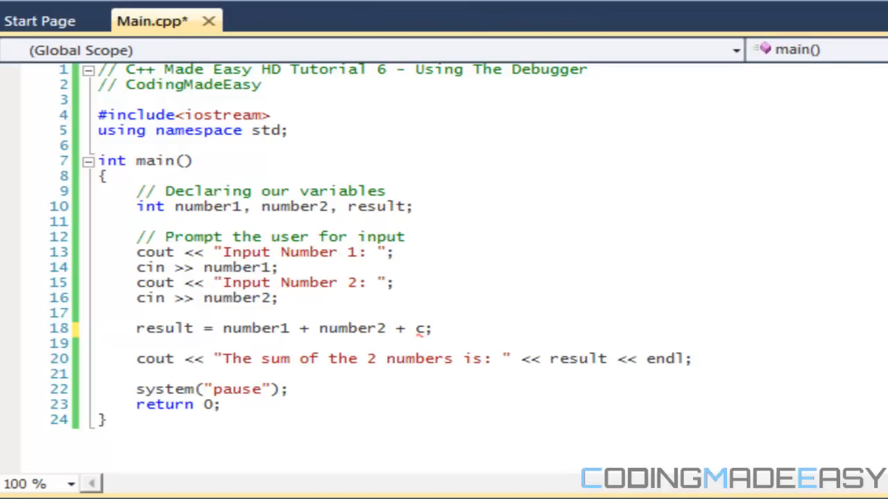
Save Main.cpp so the 'identifier c is undefined' error is reported.
click(135, 222)
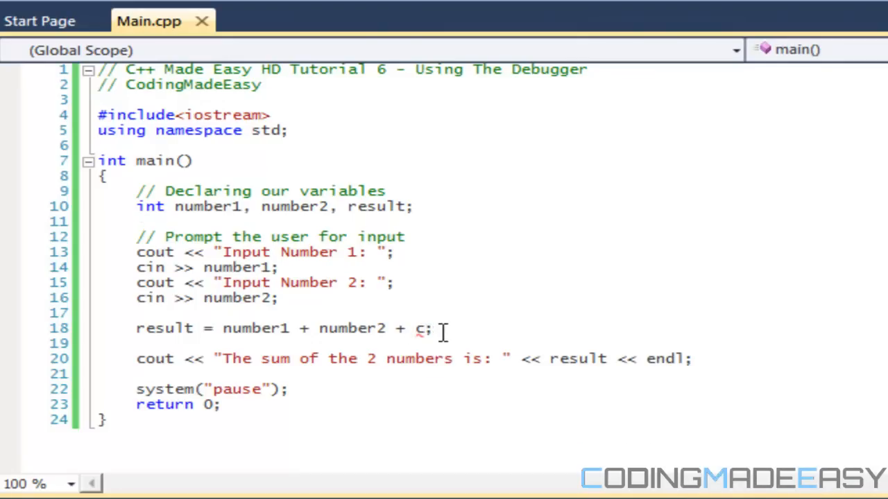
mouse_move(451, 340)
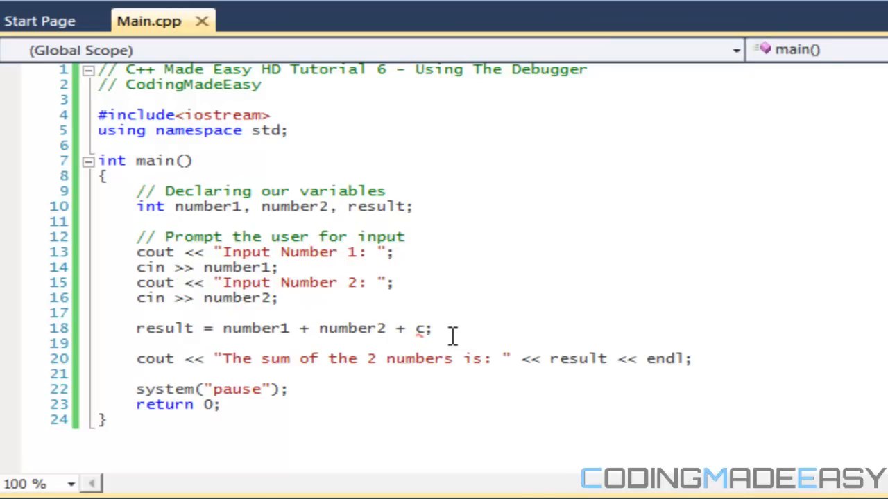
click(136, 222)
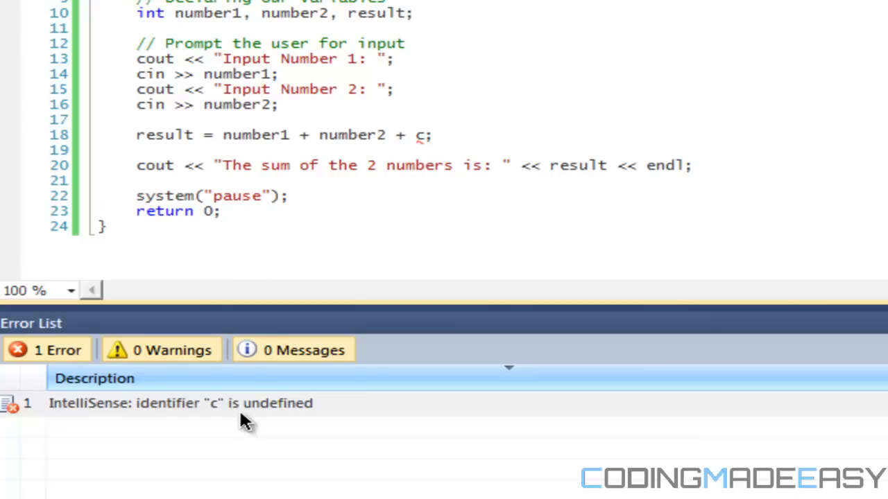
mouse_move(405, 165)
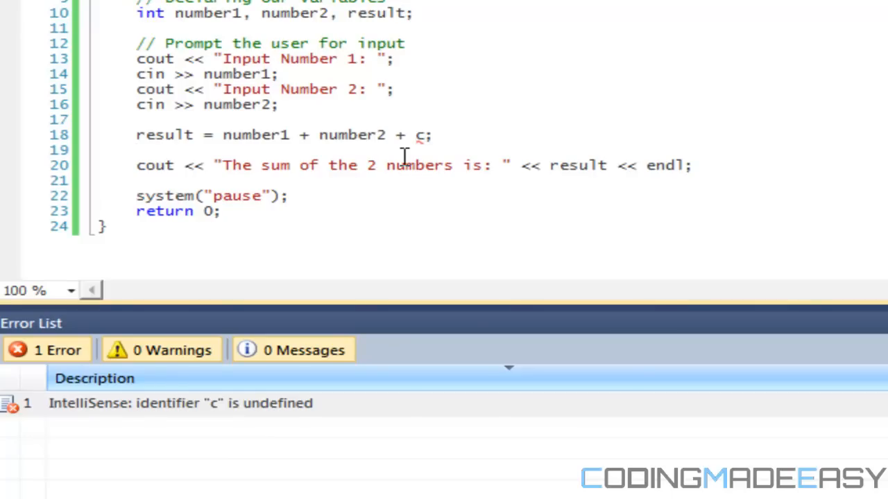
Start debugging so the build fails with error C2065 'c' undeclared identifier.
click(138, 150)
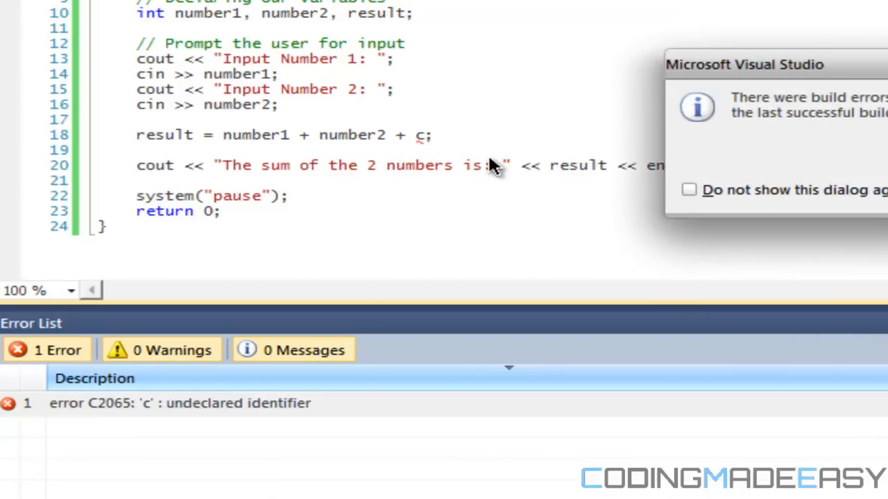
mouse_move(493, 167)
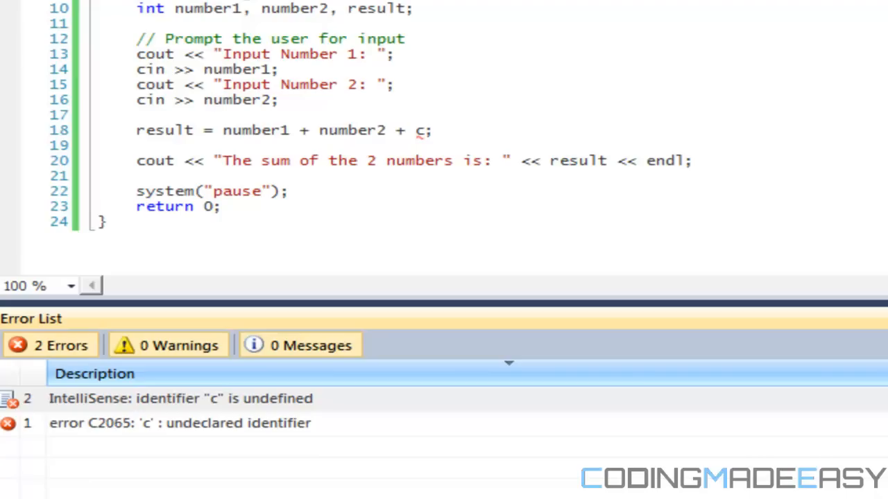
mouse_move(42, 465)
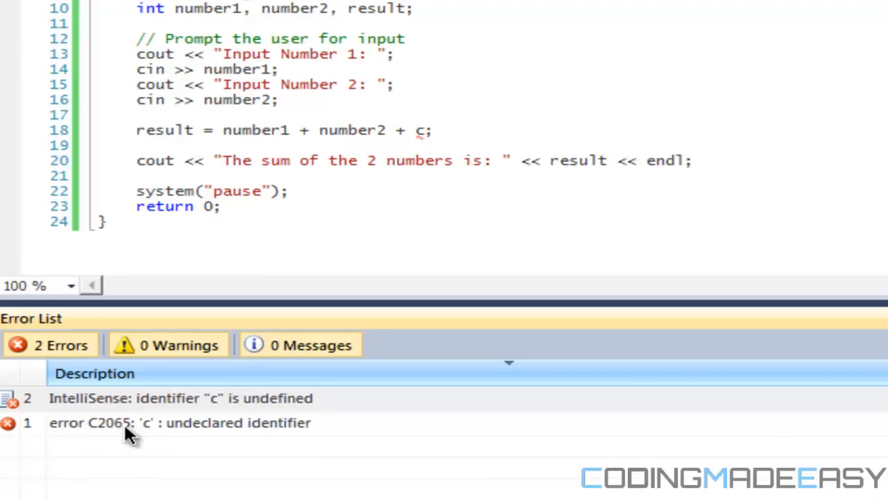
mouse_move(281, 437)
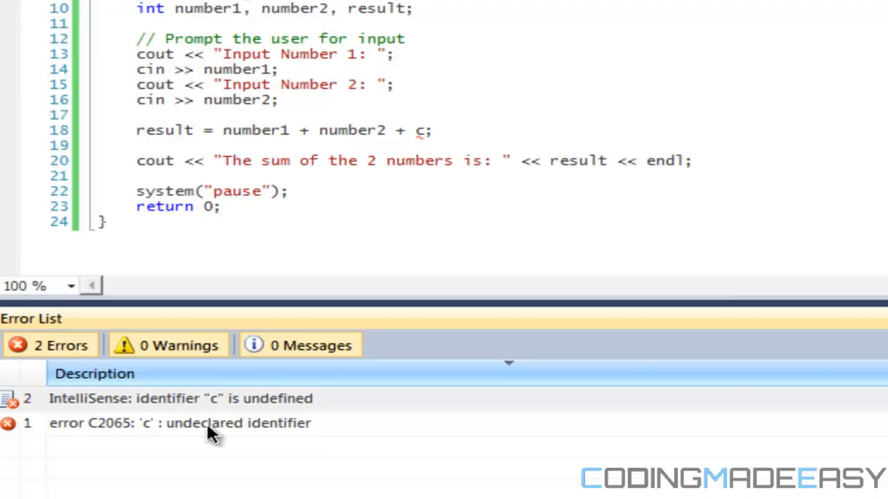
mouse_move(288, 427)
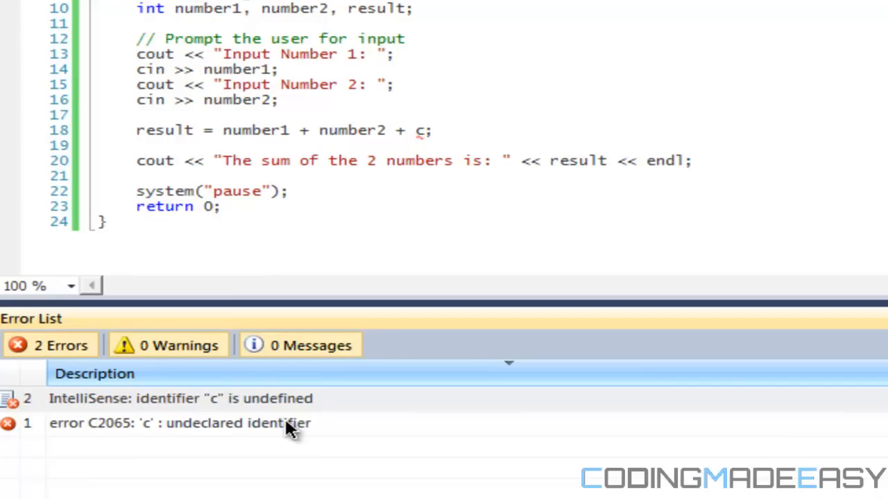
mouse_move(829, 469)
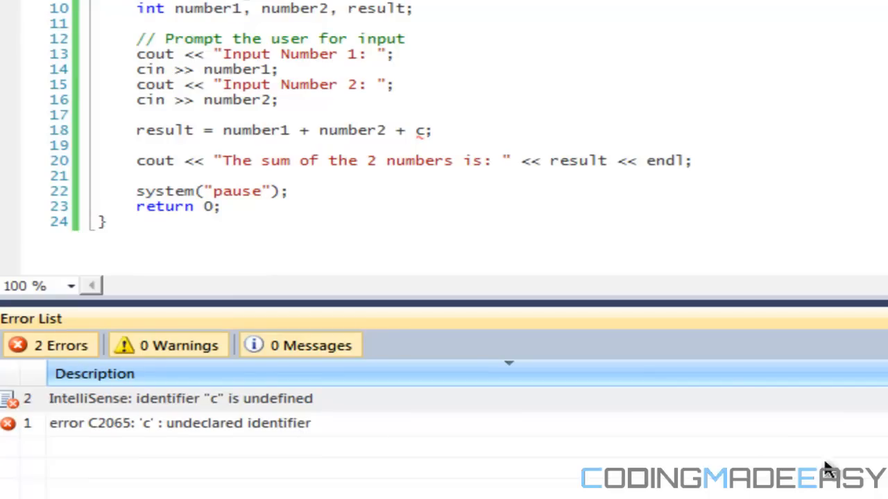
mouse_move(830, 471)
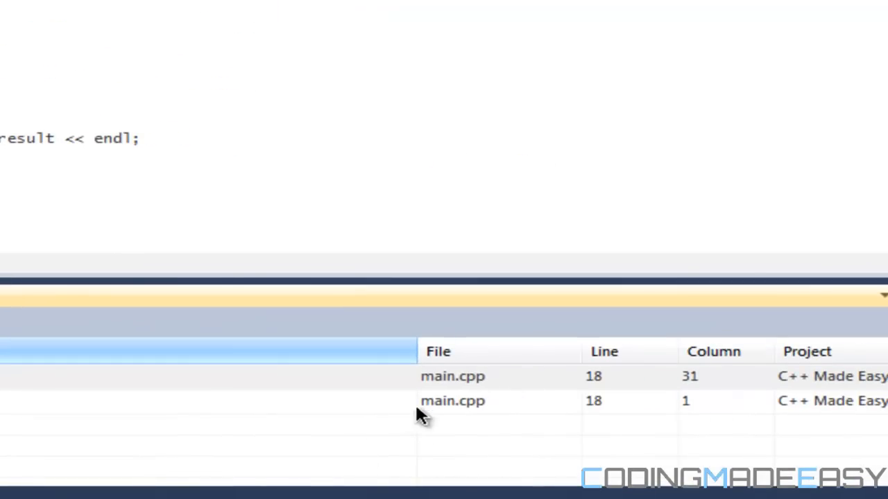
mouse_move(610, 409)
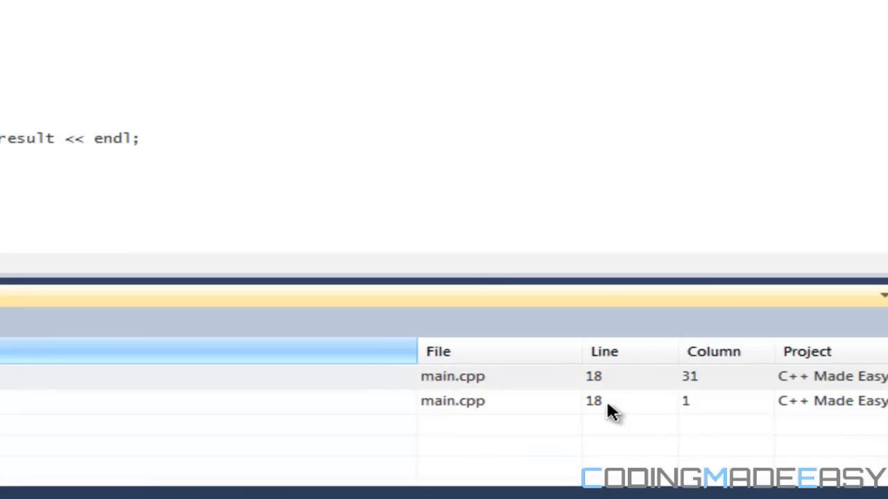
mouse_move(705, 414)
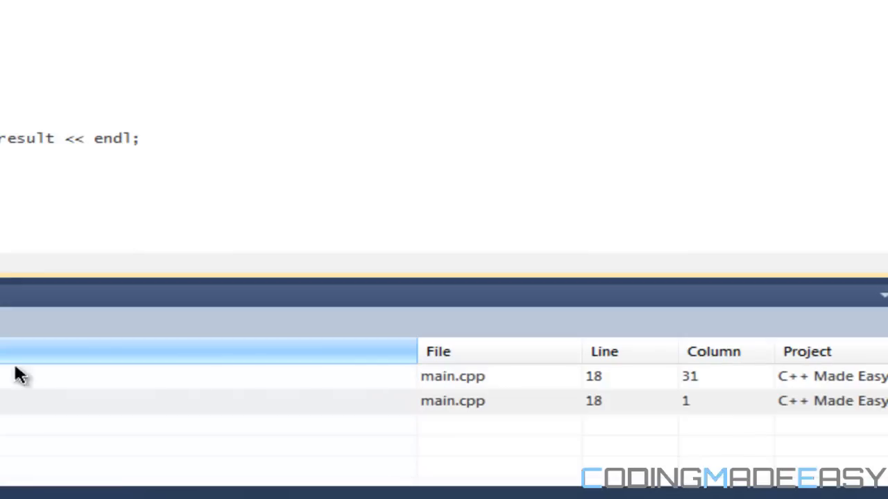
mouse_move(43, 241)
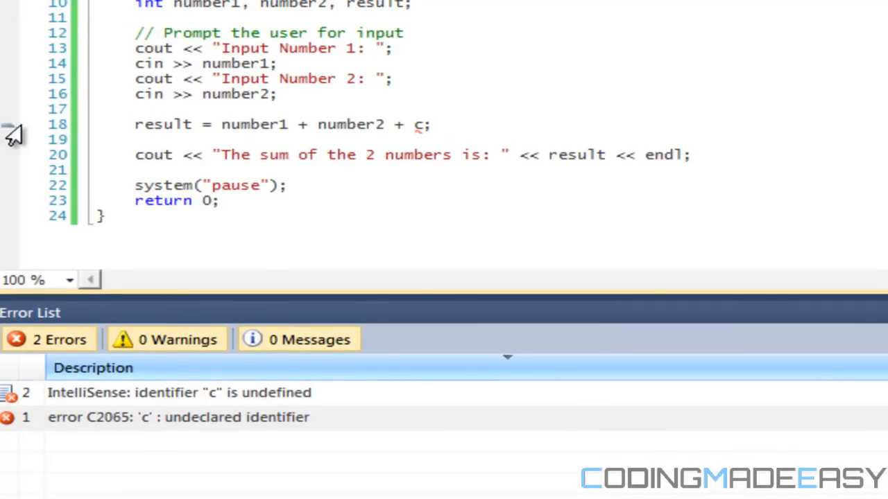
mouse_move(55, 111)
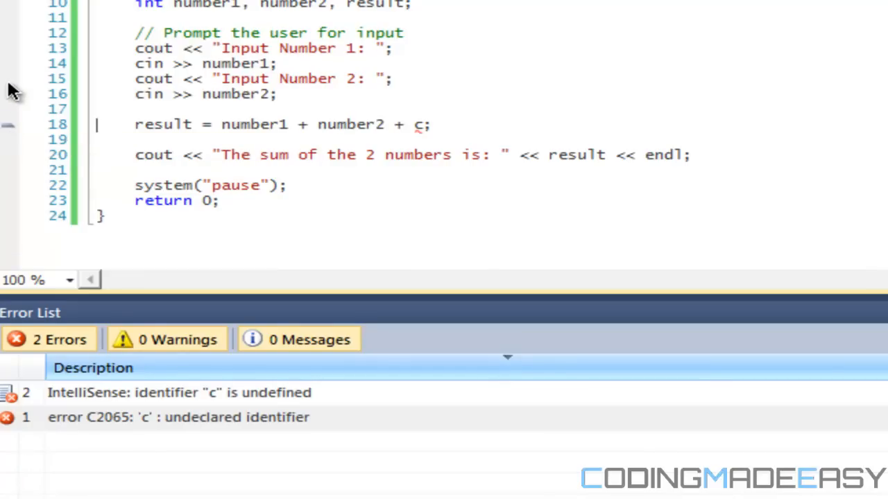
mouse_move(460, 128)
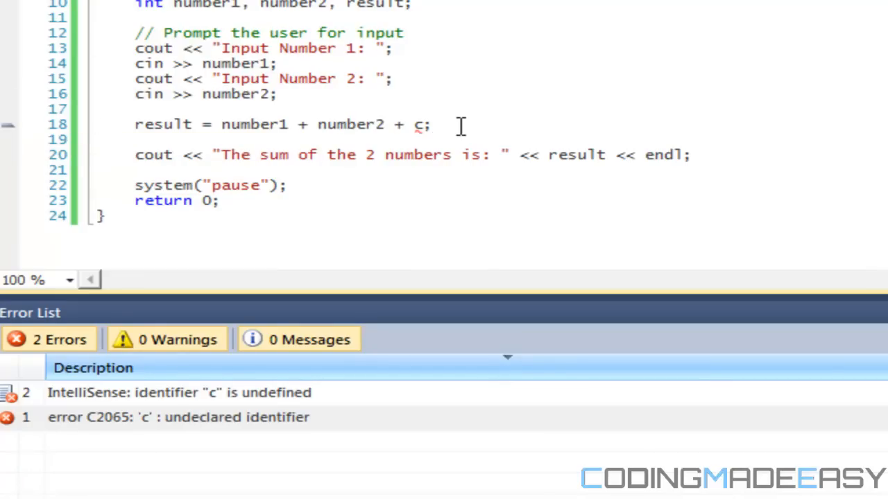
Delete ' + c' so line 18 reads result = number1 + number2;.
key(Backspace)
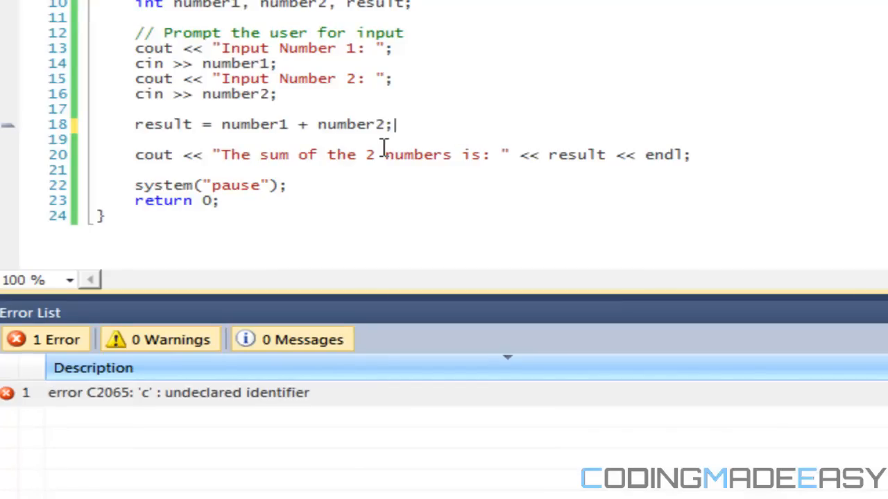
mouse_move(91, 160)
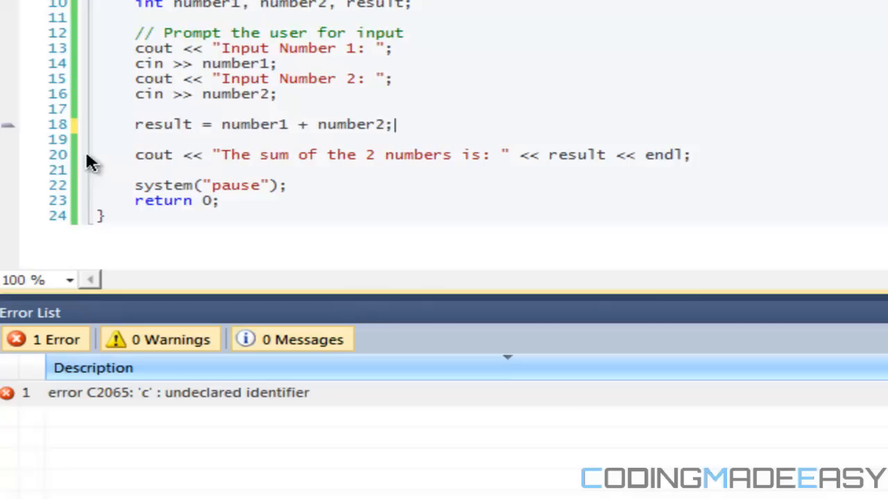
Add a red breakpoint in the gutter beside line 18, the result calculation.
click(55, 154)
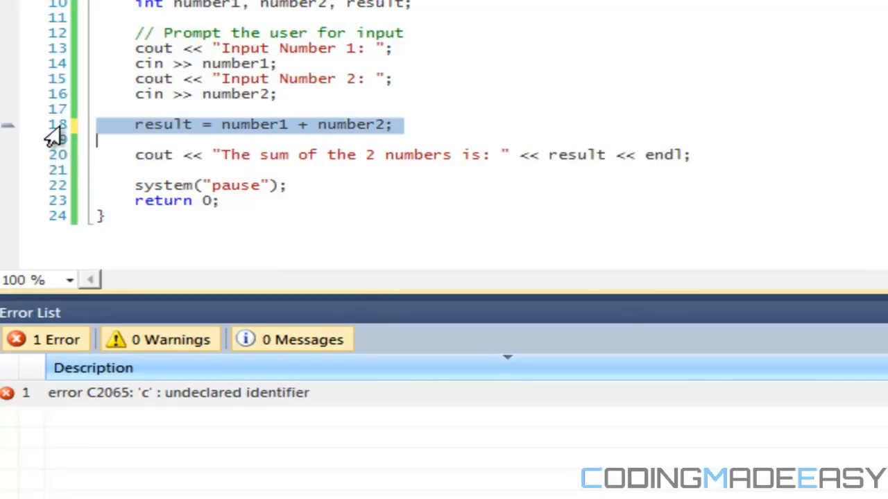
click(9, 125)
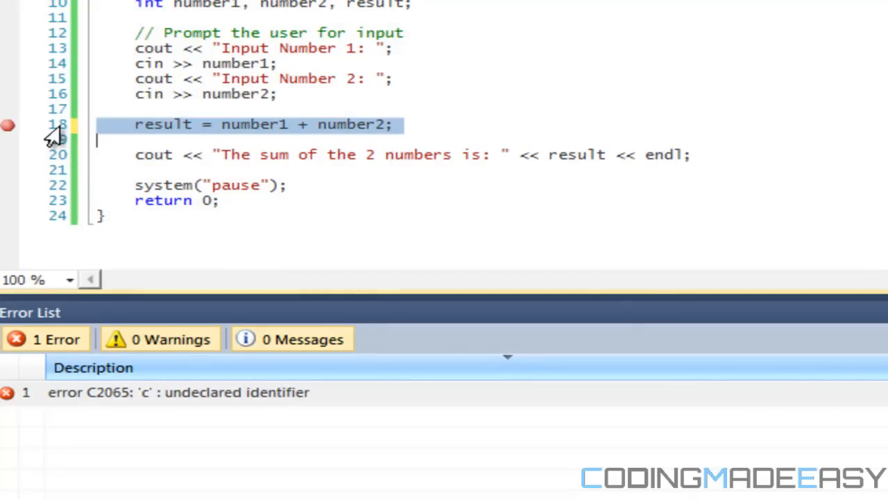
mouse_move(45, 76)
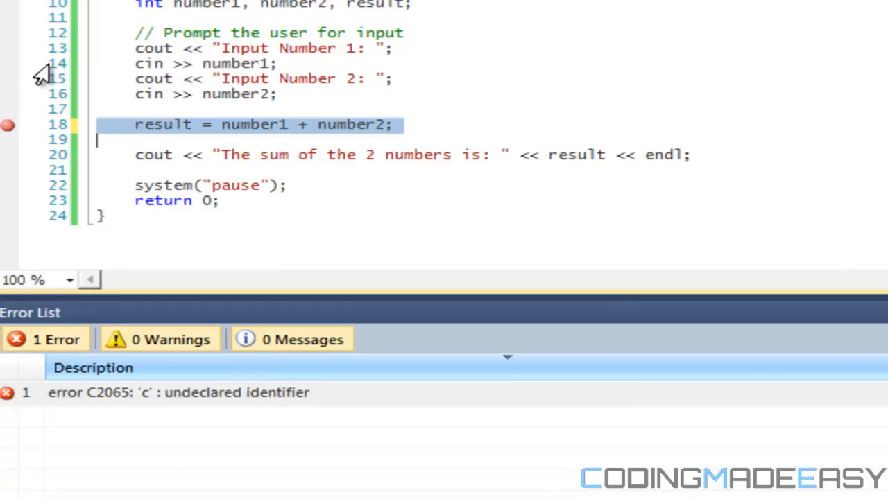
mouse_move(11, 122)
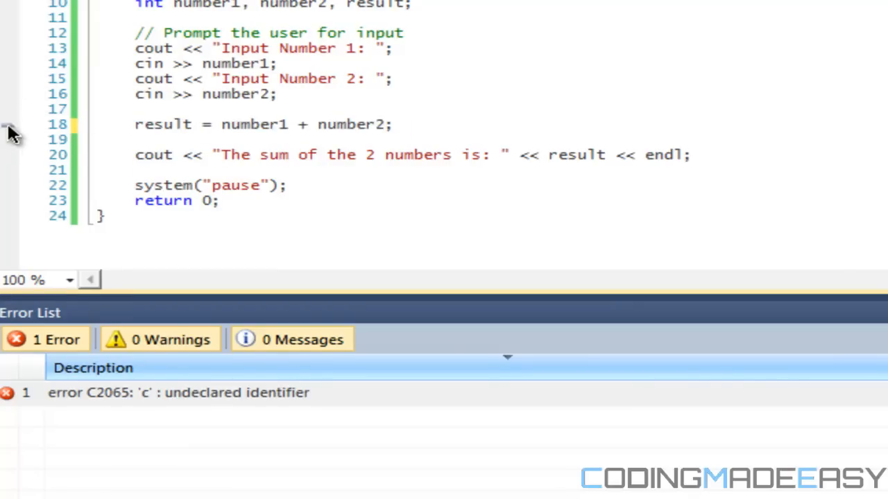
mouse_move(11, 125)
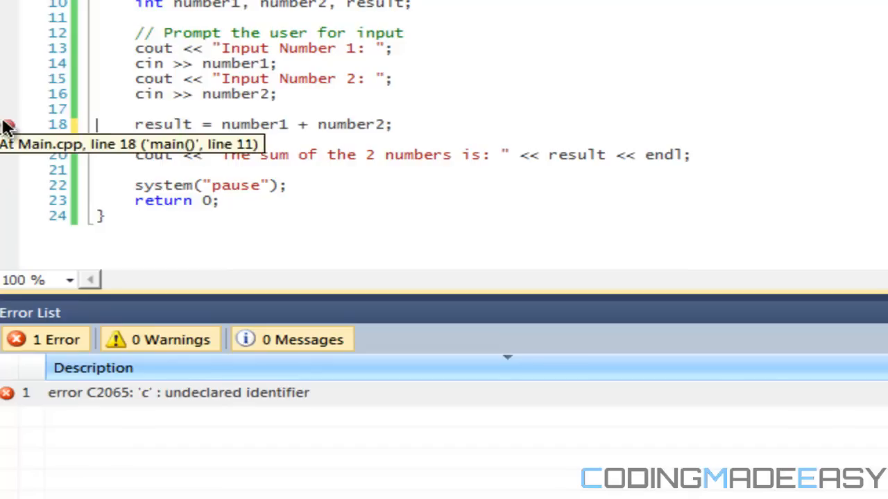
mouse_move(11, 117)
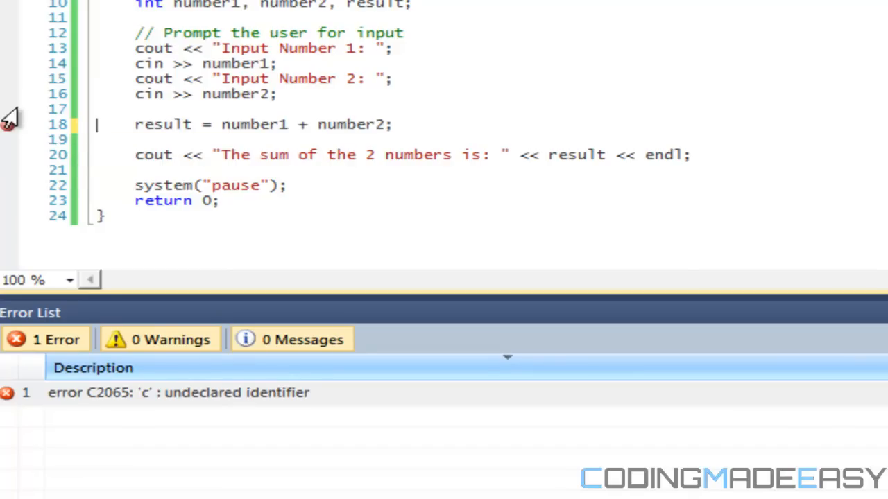
click(141, 125)
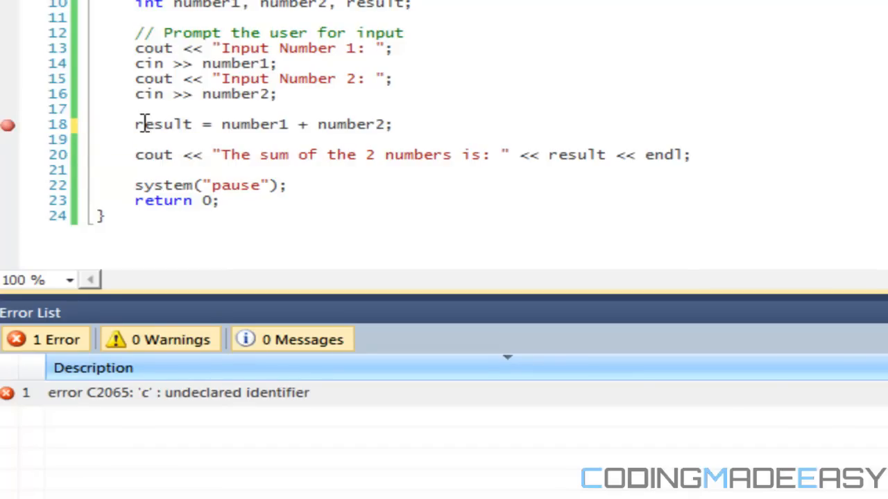
mouse_move(141, 139)
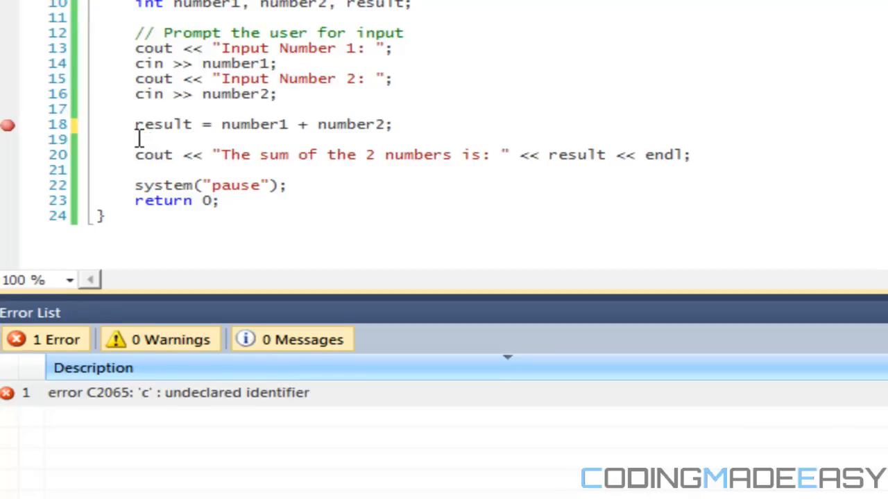
mouse_move(216, 94)
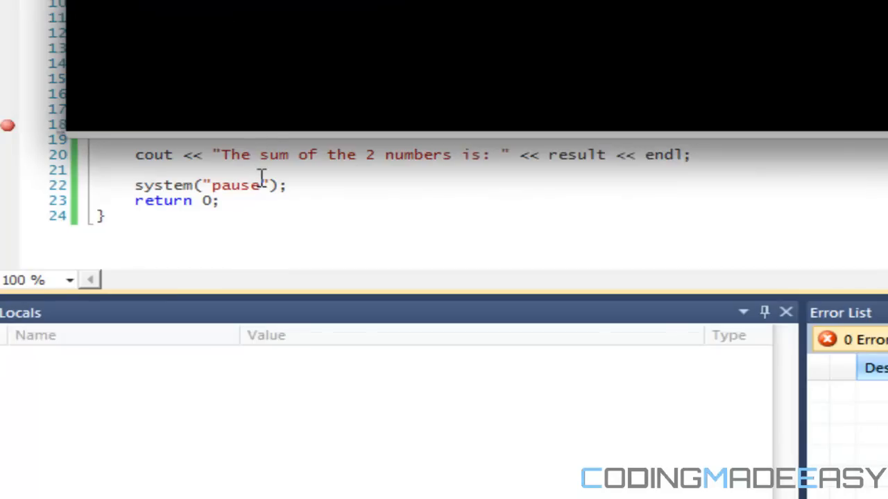
mouse_move(302, 34)
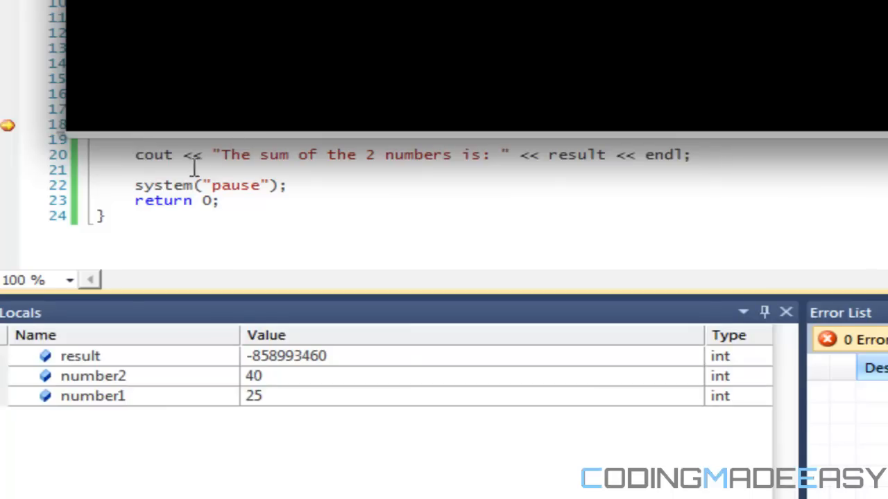
Scroll the paused editor to view line 18 with number1 = 25 and number2 = 40 in Locals.
scroll(up, 3)
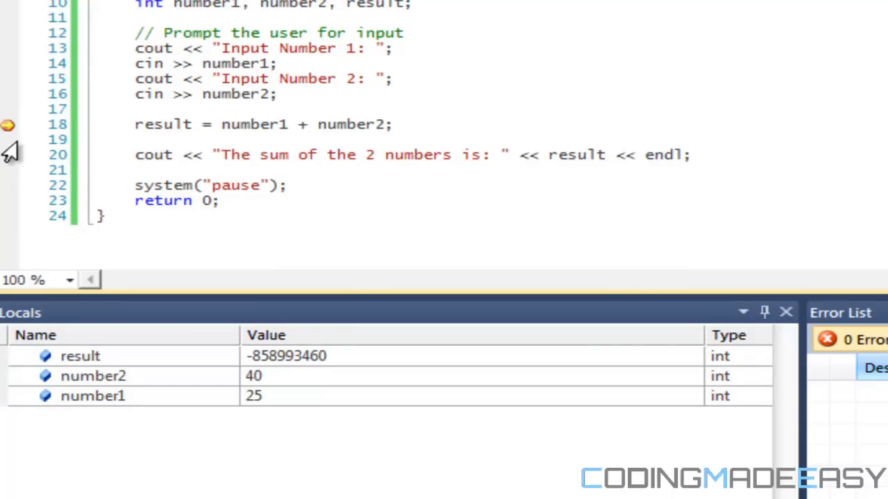
mouse_move(8, 126)
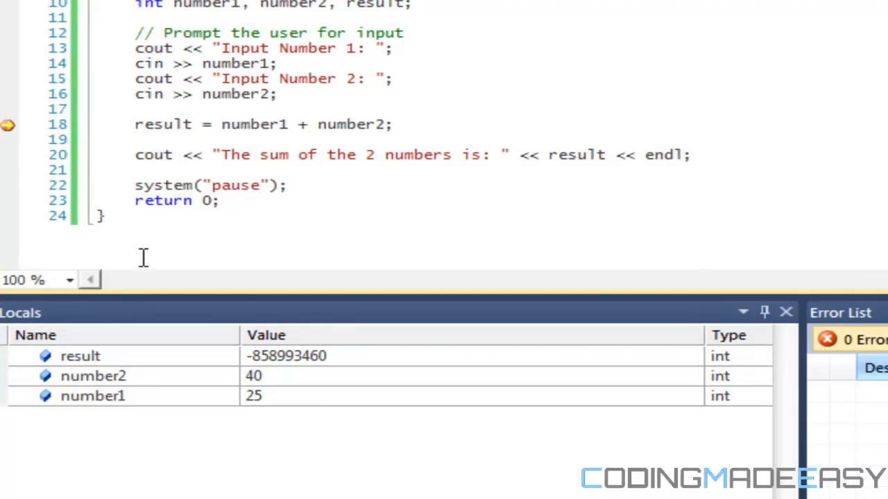
mouse_move(86, 405)
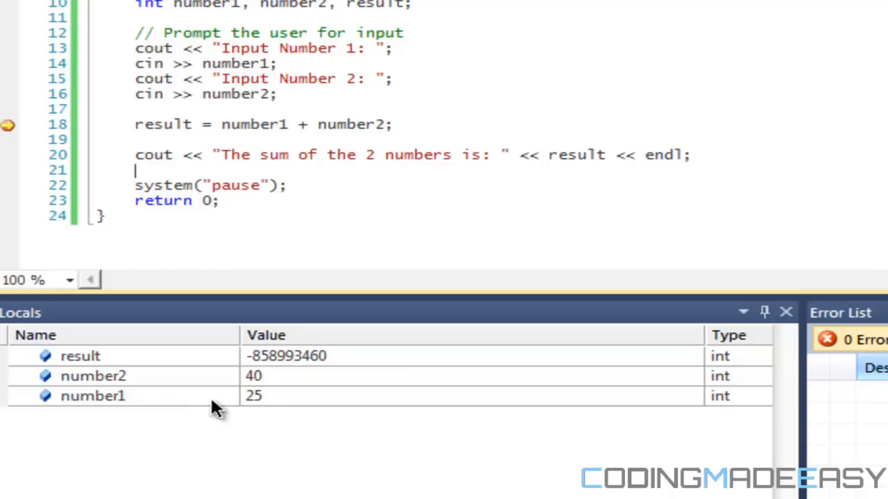
mouse_move(191, 394)
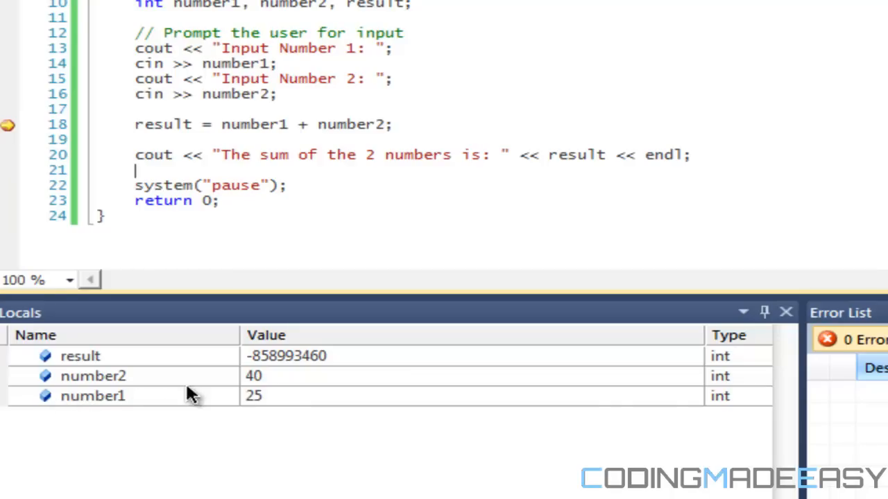
mouse_move(247, 355)
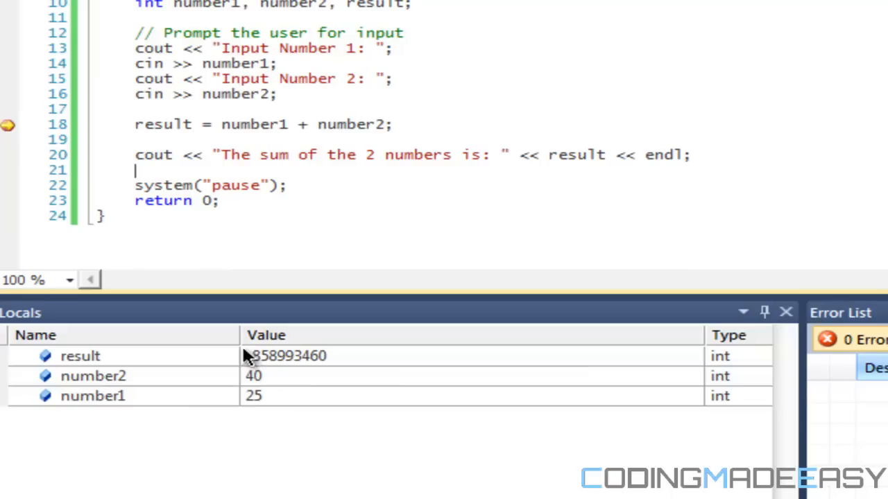
mouse_move(164, 125)
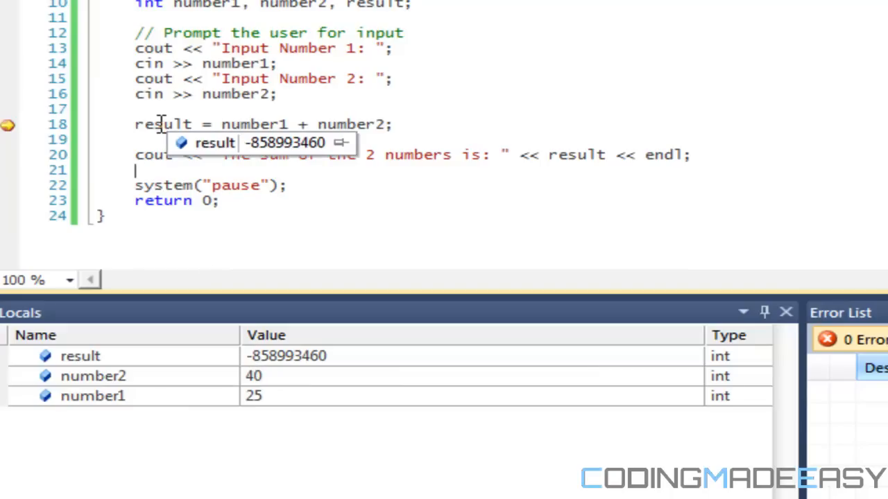
mouse_move(225, 368)
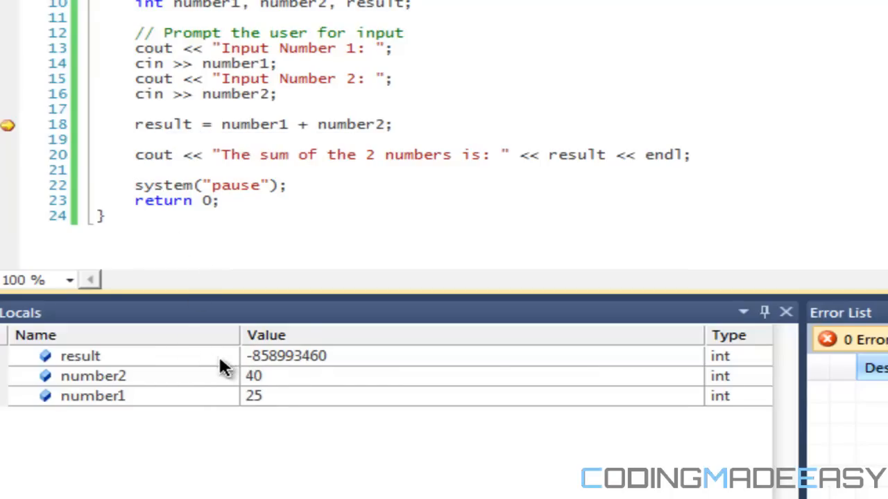
mouse_move(116, 153)
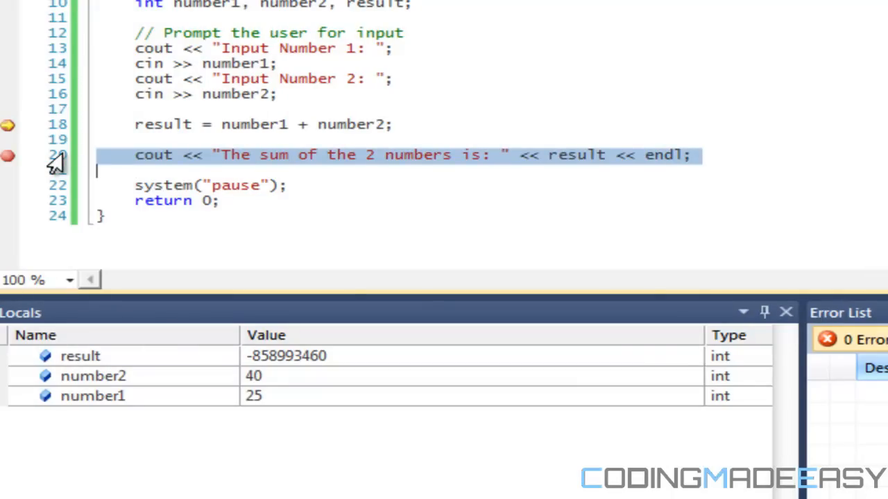
Step past line 18 to the output line and select result = 65 in Locals.
key(F10)
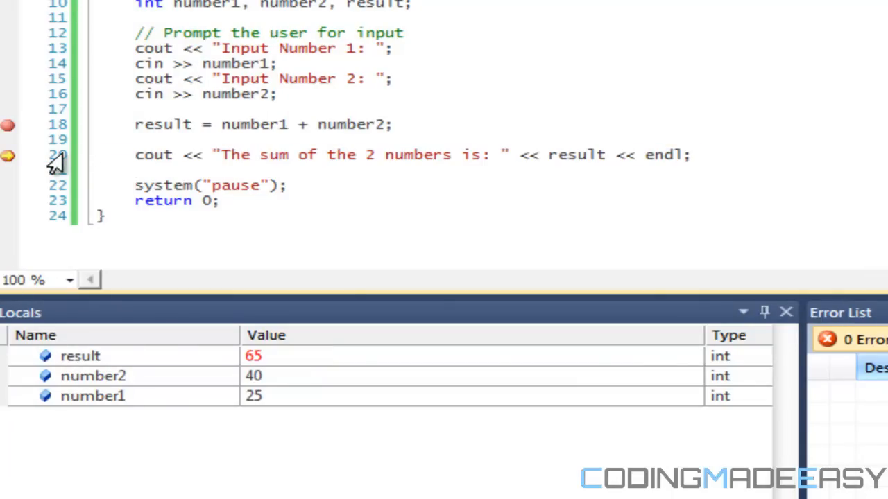
mouse_move(242, 276)
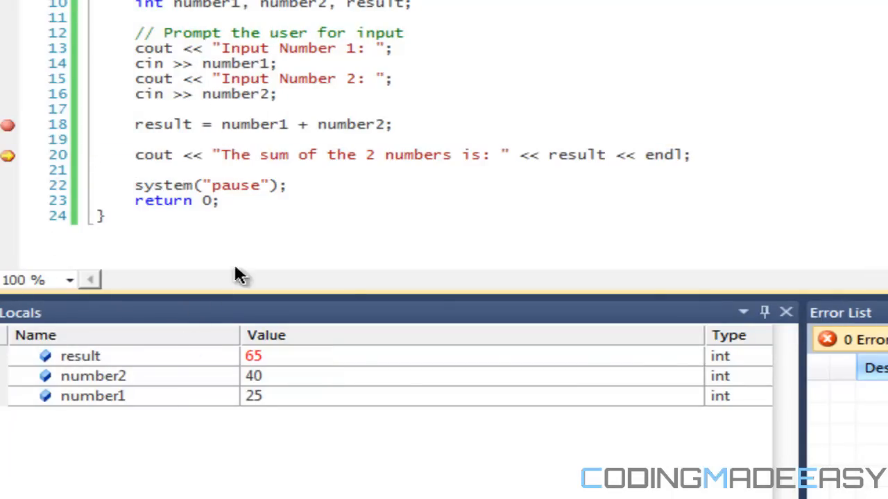
mouse_move(94, 139)
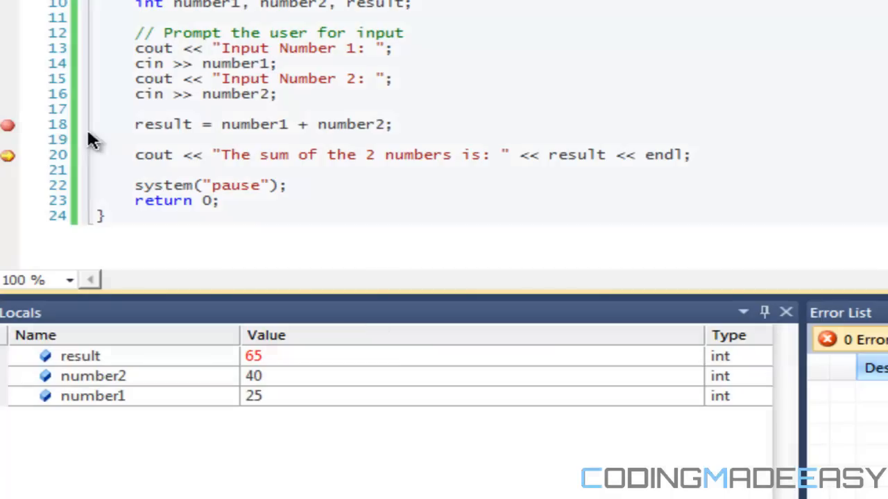
mouse_move(162, 124)
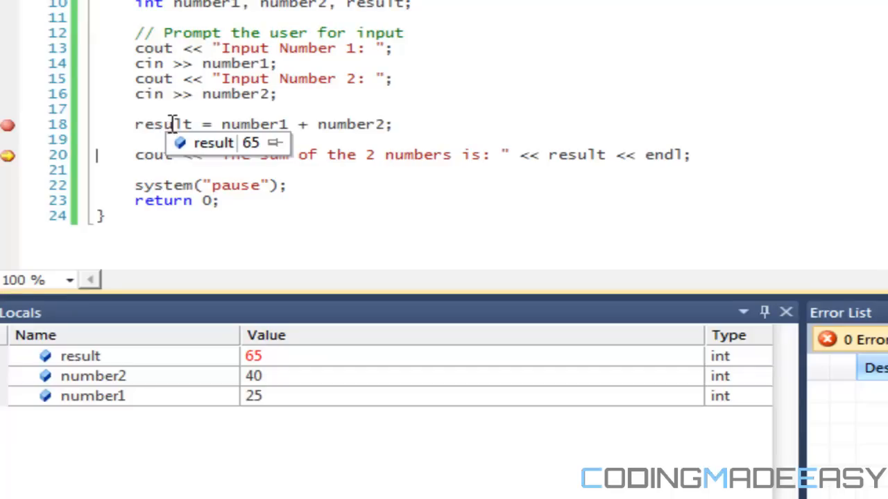
mouse_move(250, 128)
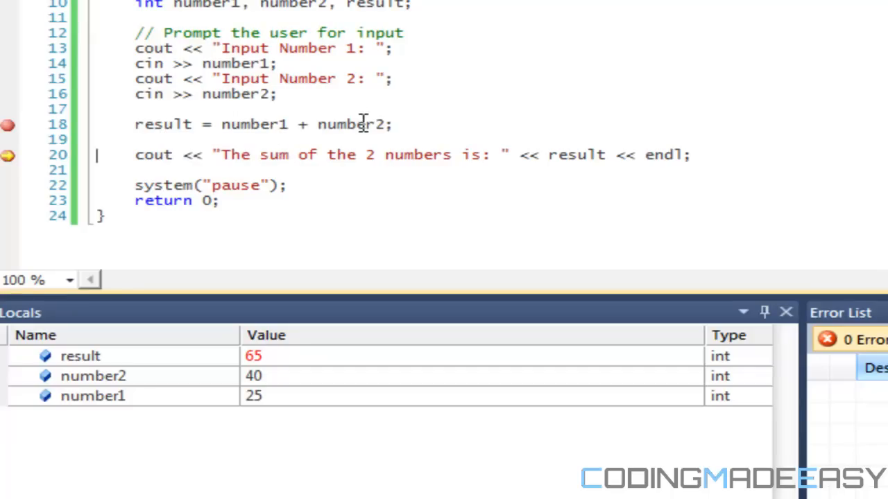
mouse_move(243, 399)
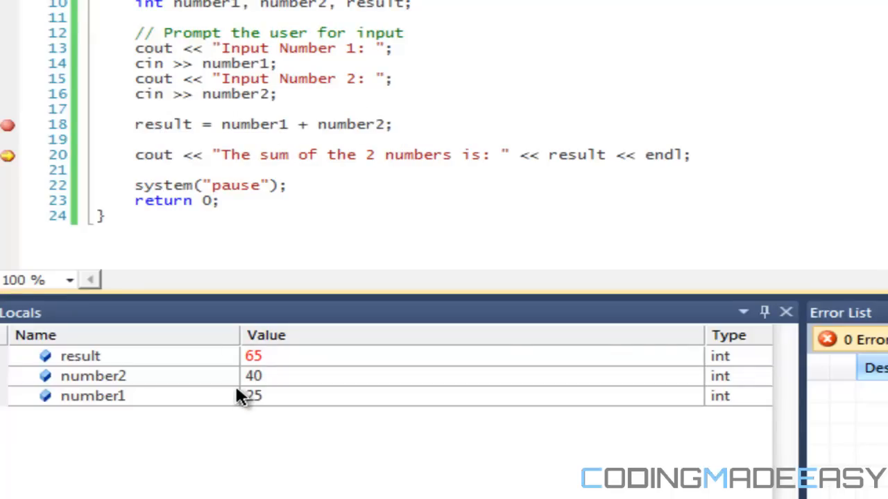
mouse_move(257, 405)
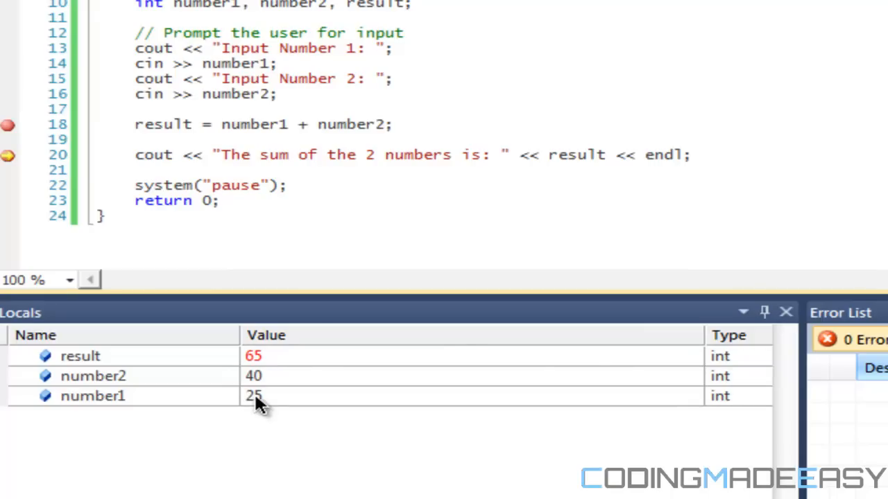
mouse_move(152, 411)
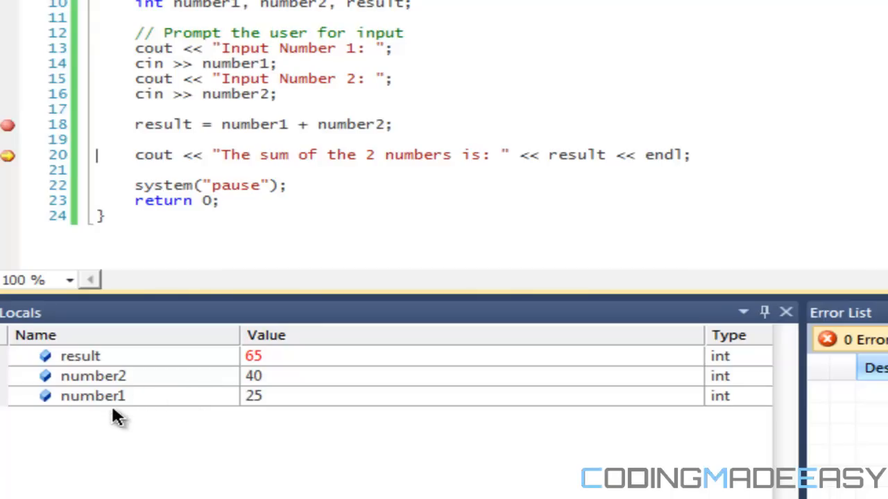
mouse_move(261, 395)
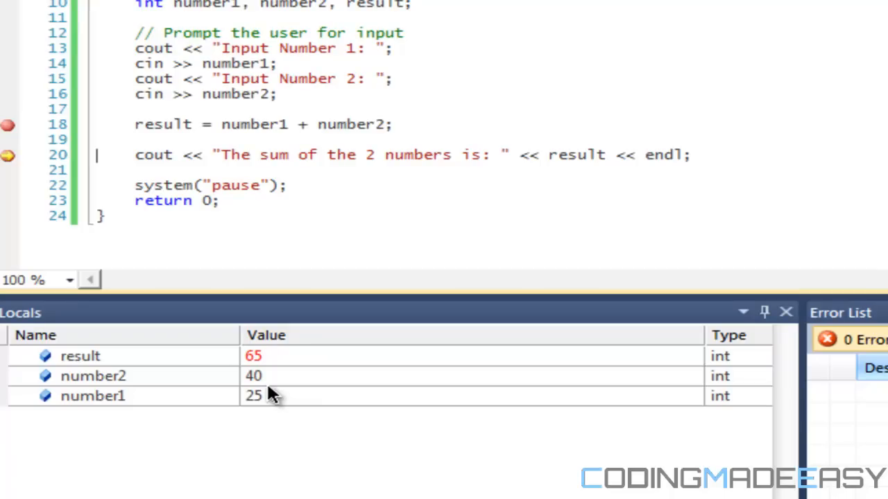
mouse_move(183, 405)
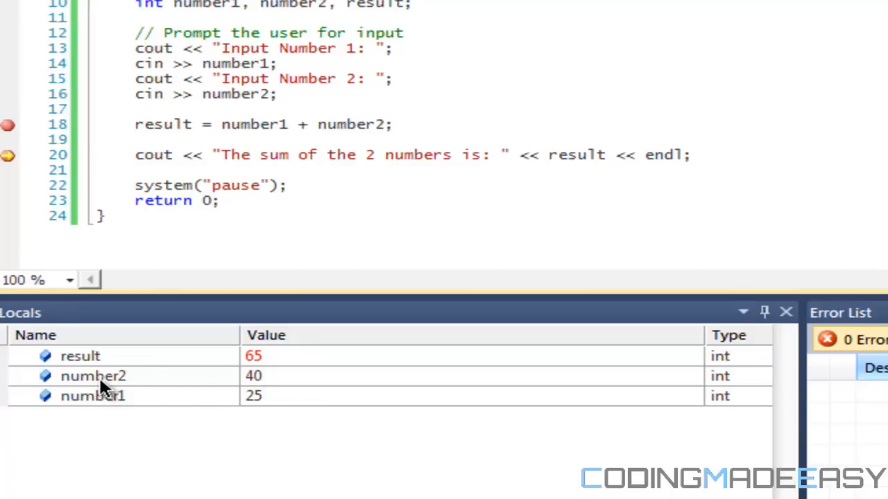
click(94, 375)
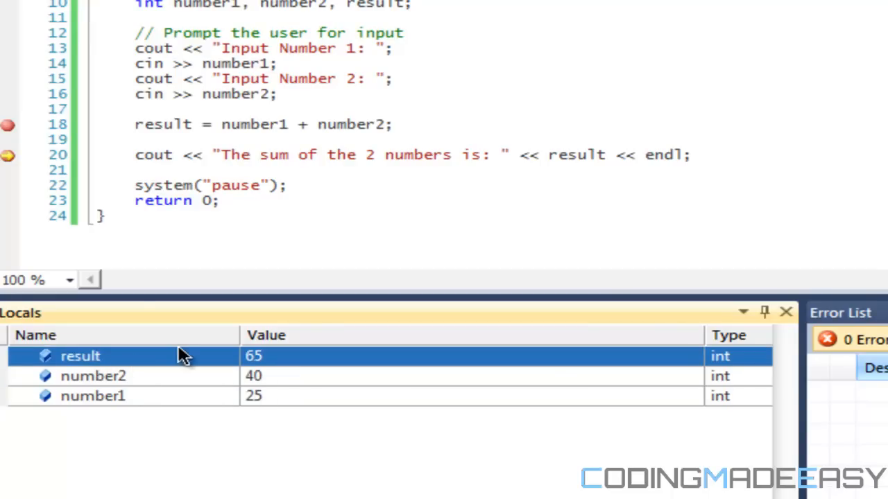
mouse_move(8, 155)
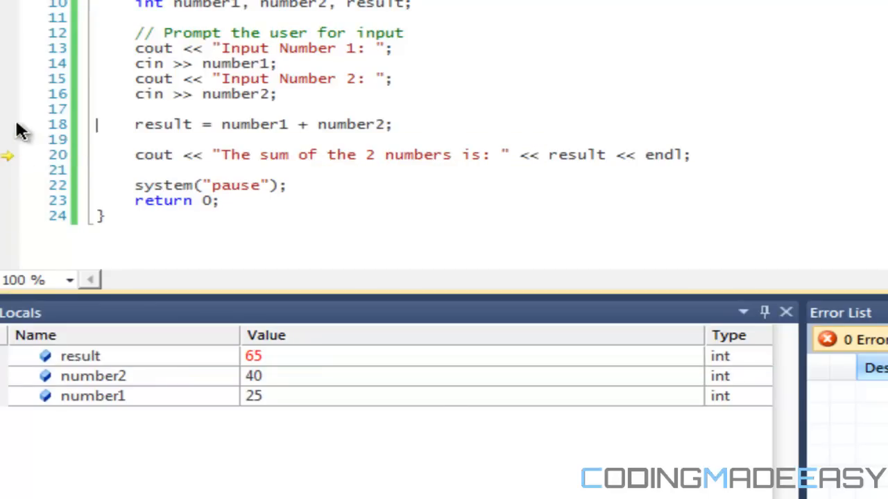
Continue so the program finishes and the Error List shows 0 errors.
click(206, 139)
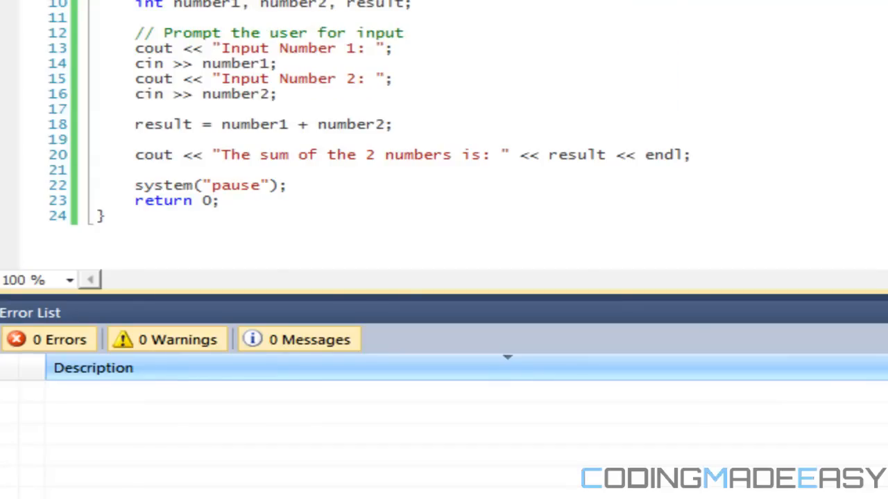
mouse_move(881, 100)
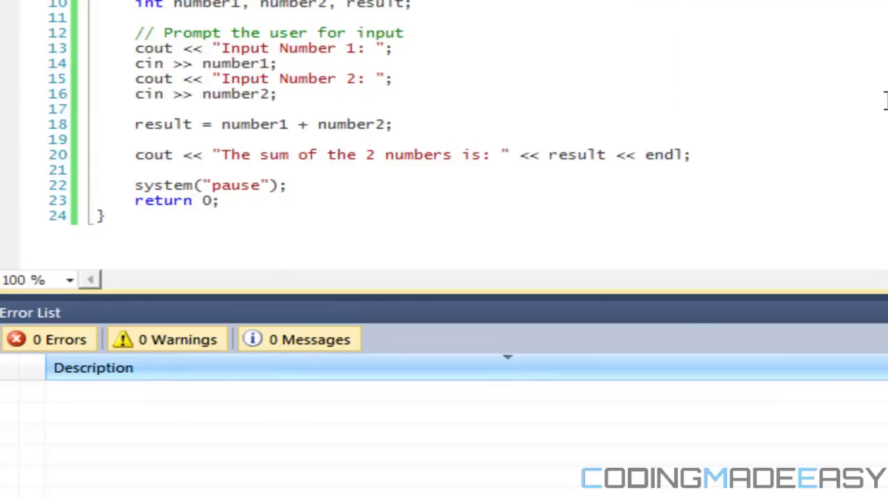